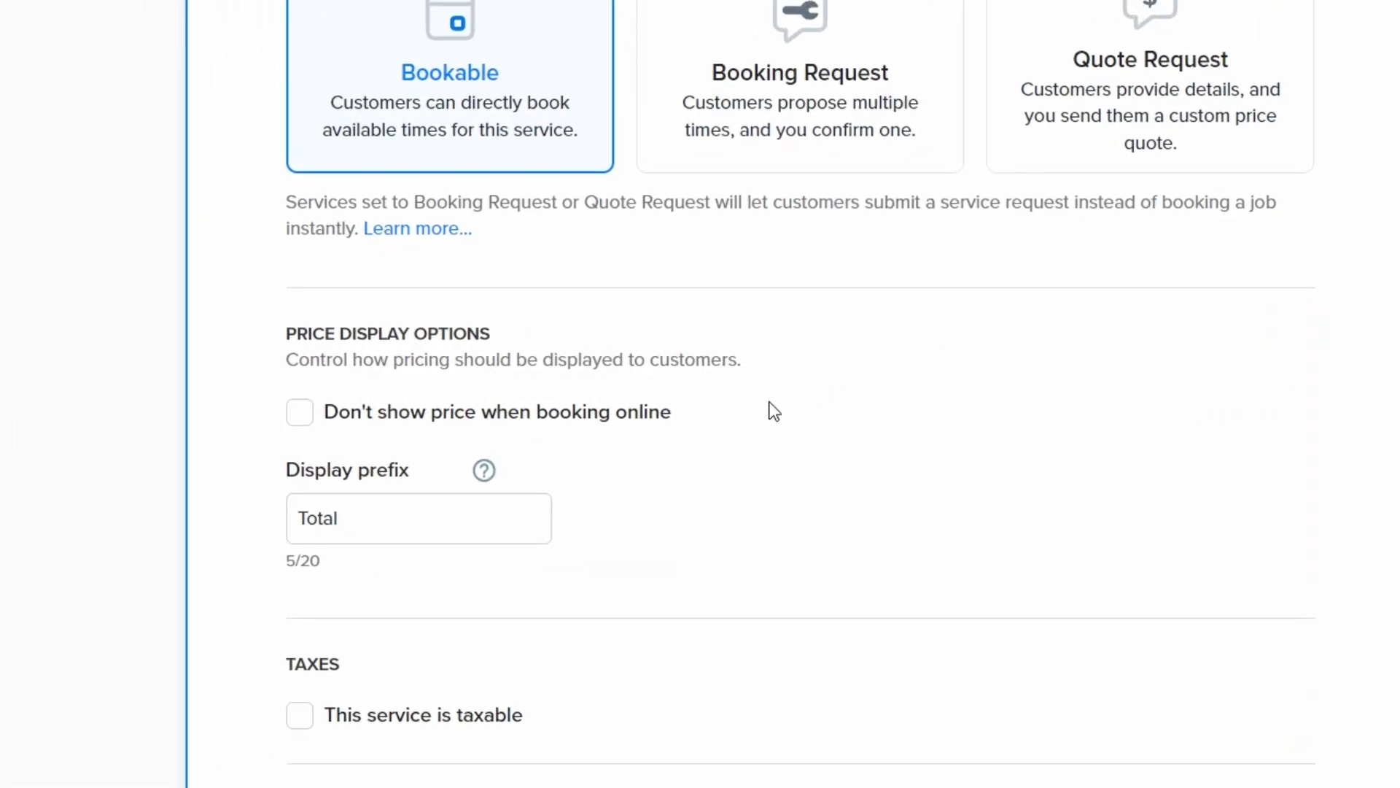
Save the service as bookable with the 'Total' price prefix and not taxable
scroll("down", 3)
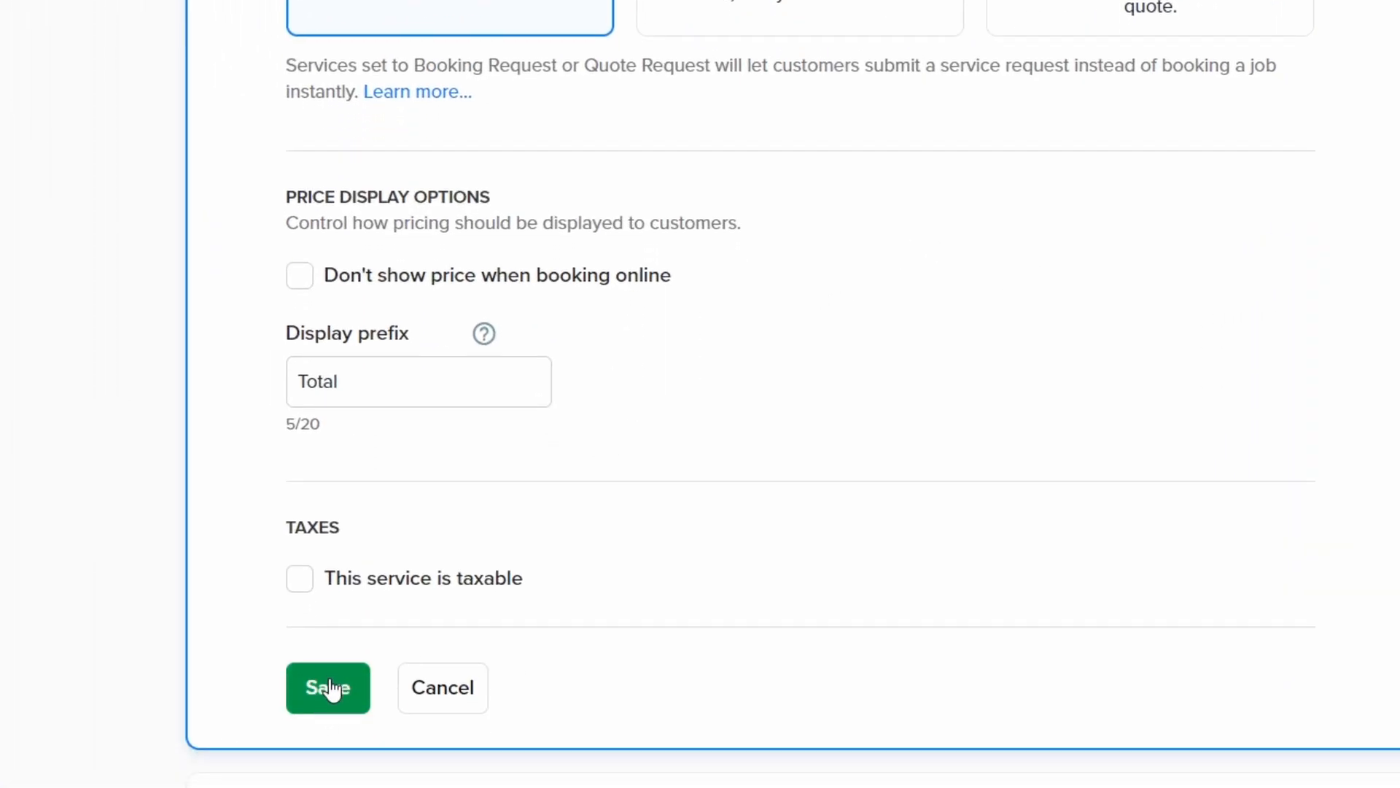
left_click(327, 688)
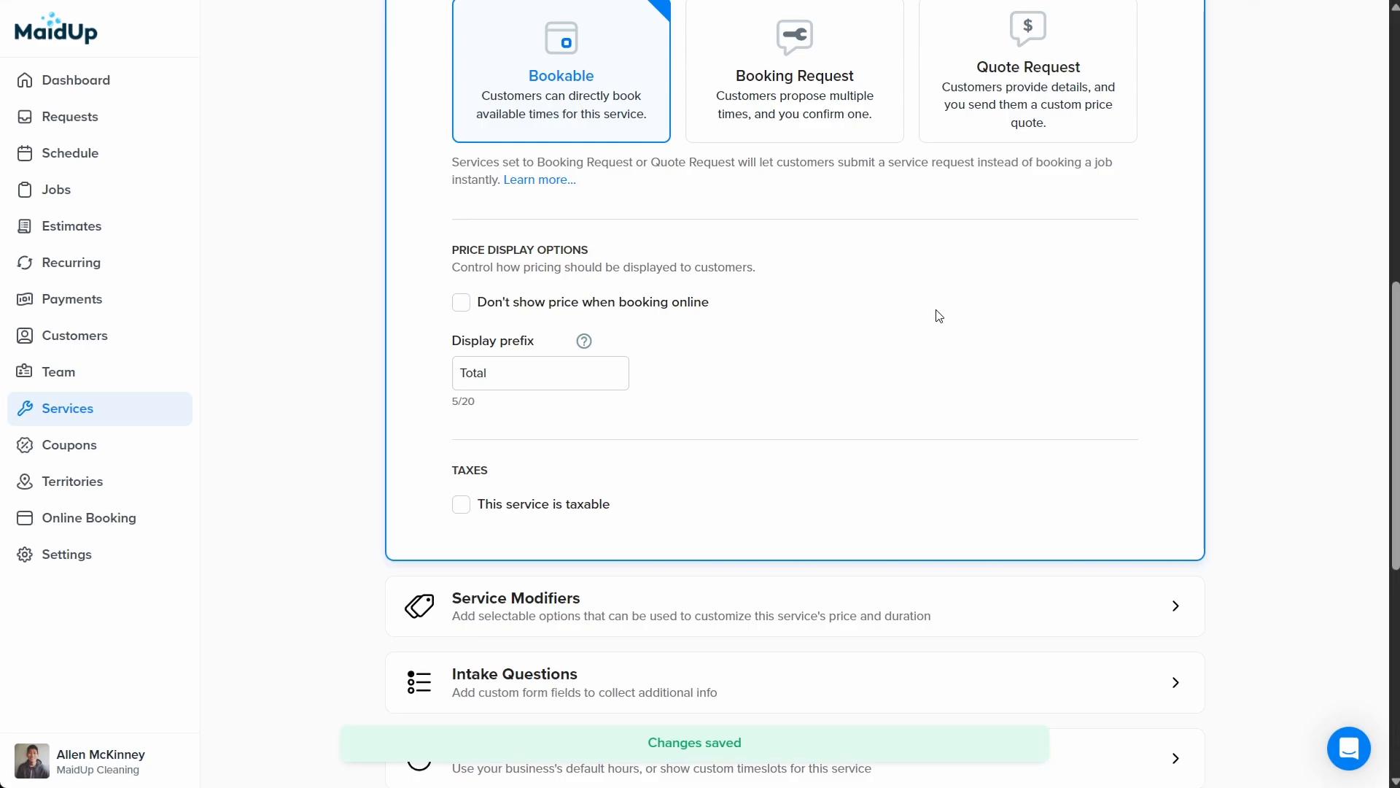
Scroll past Service Modifiers to the intake questions, booking links and widgets sections
scroll("down", 3)
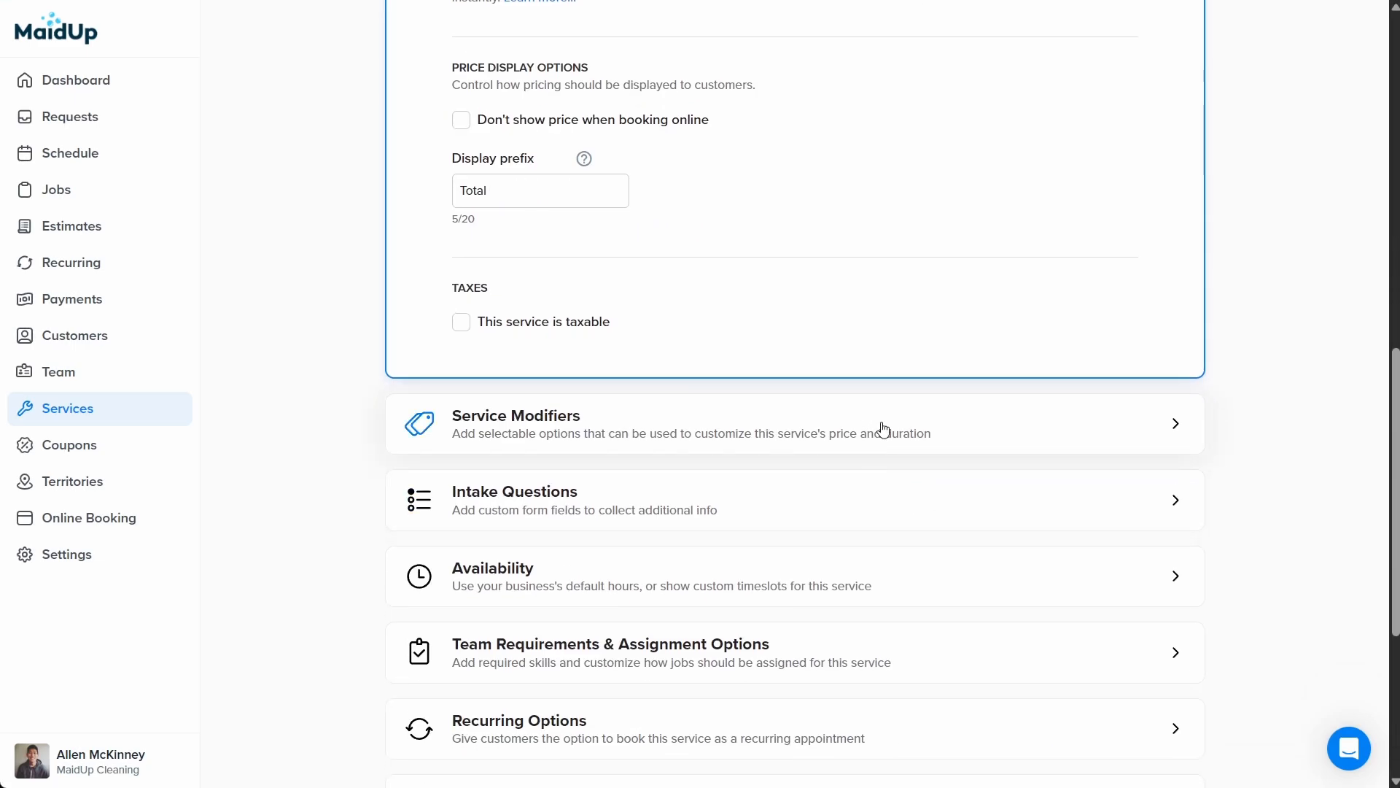
scroll("down", 3)
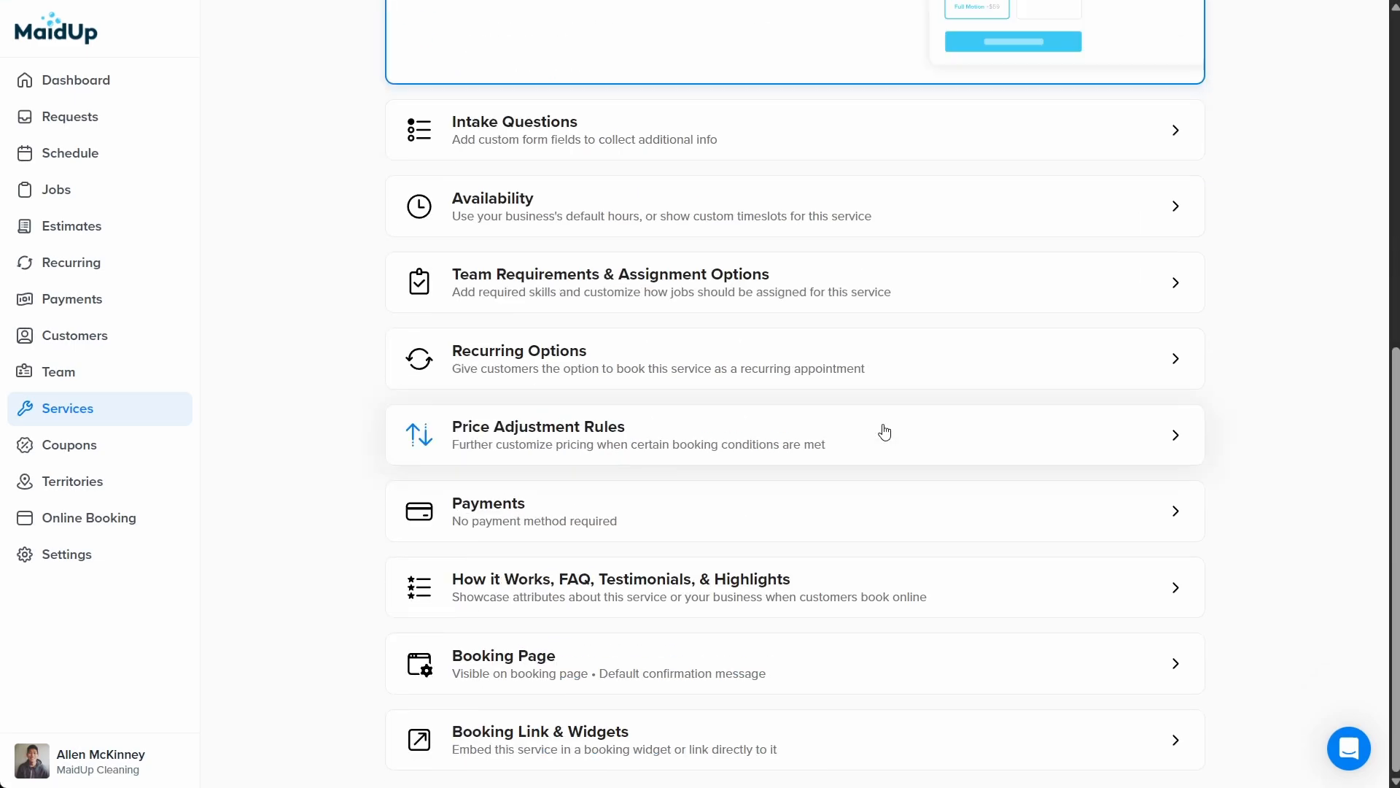